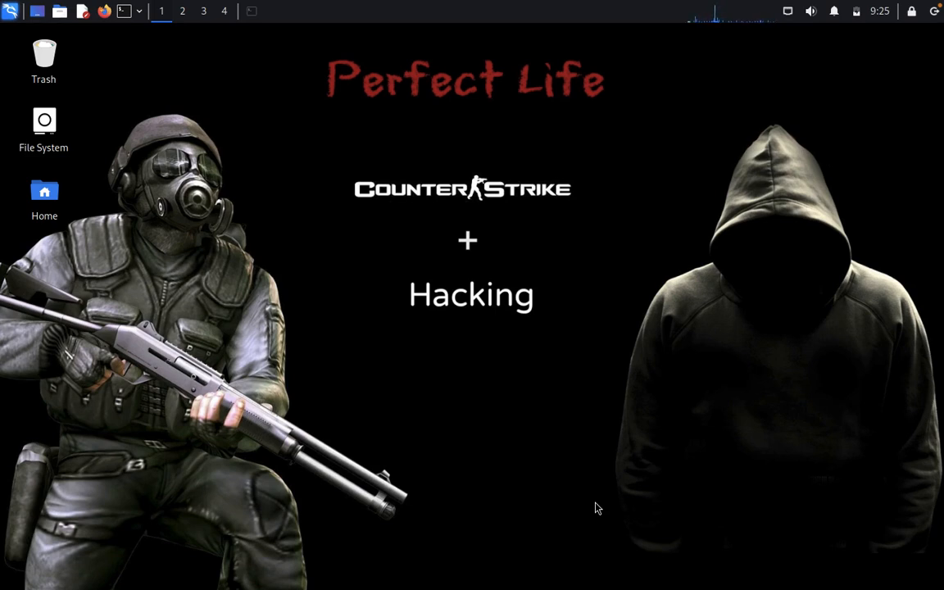
{"action": "mouse_move", "coordinate": [550, 475]}
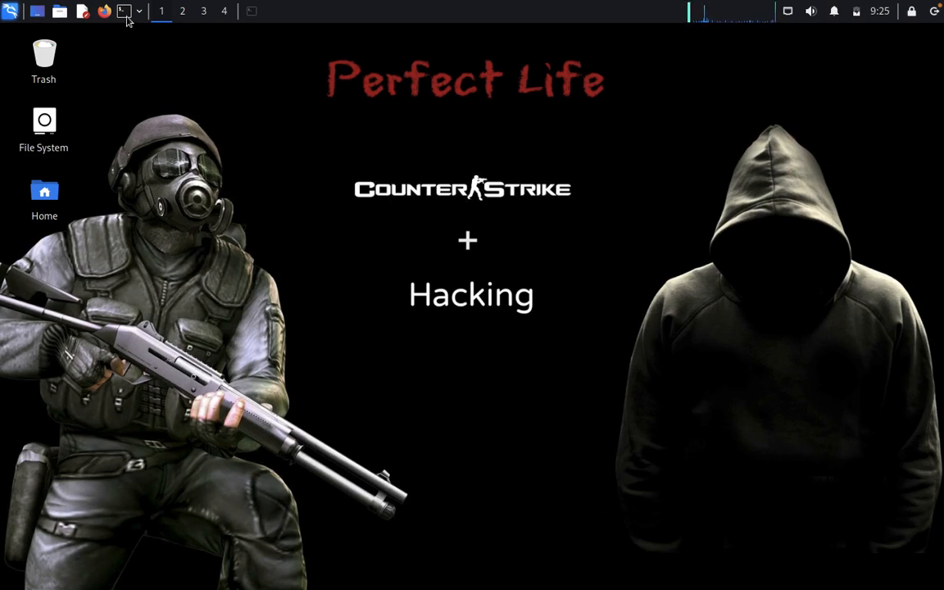
Launch QTerminal from the top taskbar, giving a prompt in the home directory.
{"action": "left_click", "coordinate": [123, 10]}
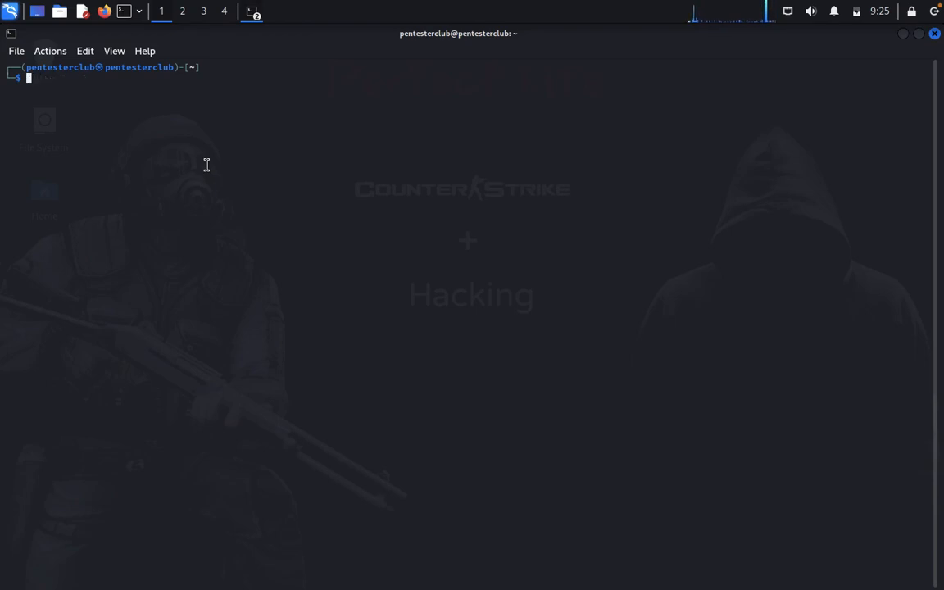
Clone cloud_enum (already exists), enter the cloud_enum folder and install requirements.txt with pip3, all already satisfied.
{"action": "type", "text": "git clone https://github.com/CyberCX-STA/PurpleOps"}
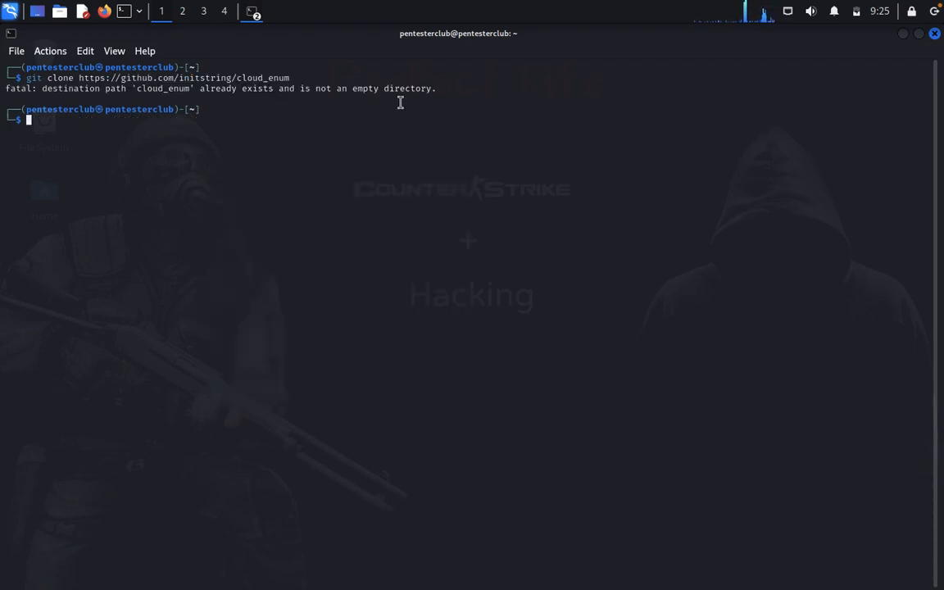
{"action": "triple_click", "coordinate": [218, 88]}
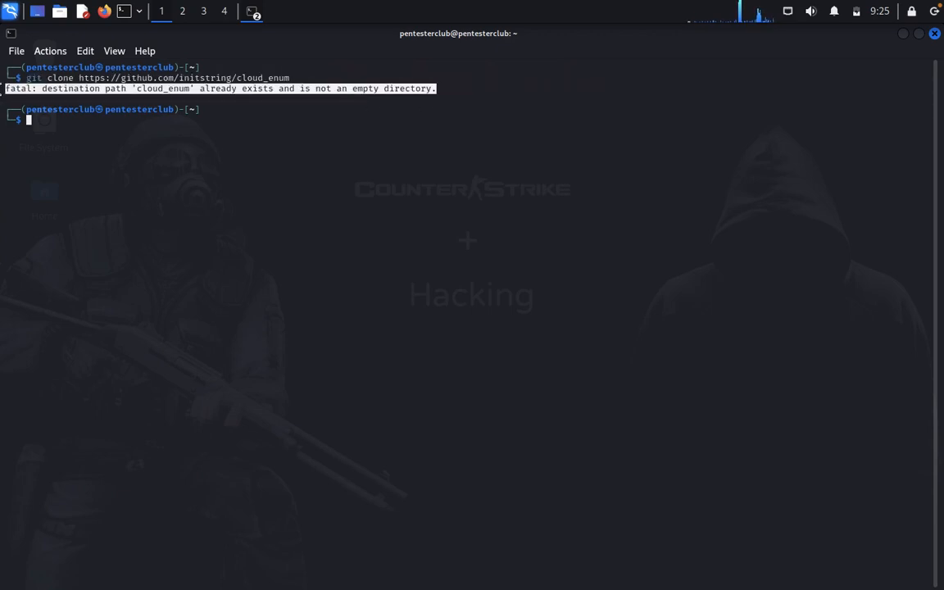
{"action": "type", "text": "cd PurpleOps"}
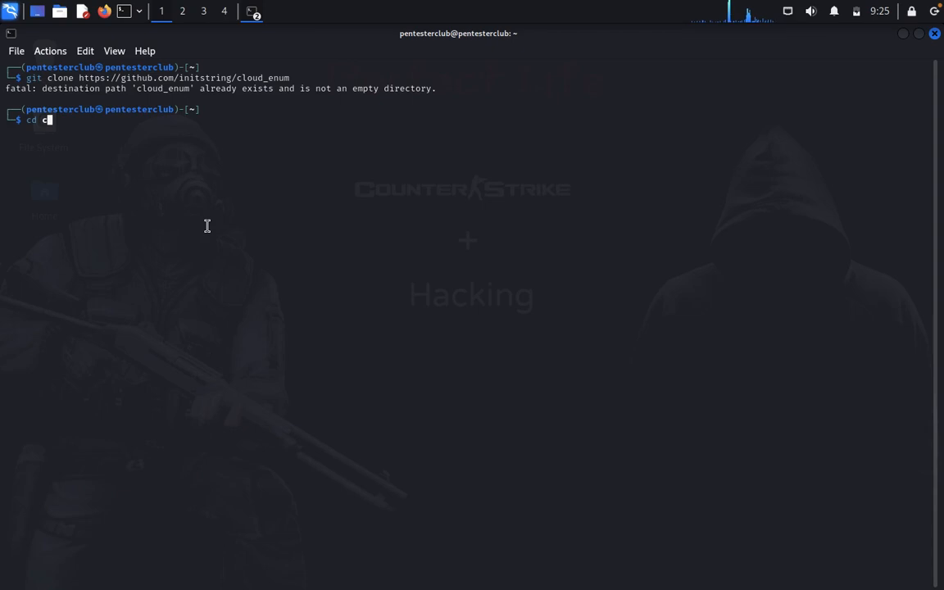
{"action": "type", "text": "loud"}
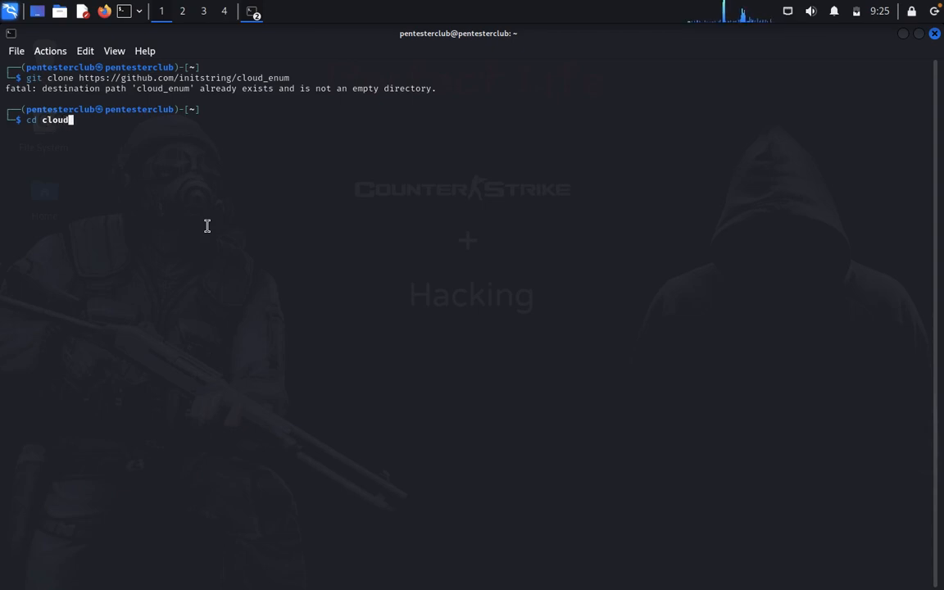
{"action": "type", "text": "_enum"}
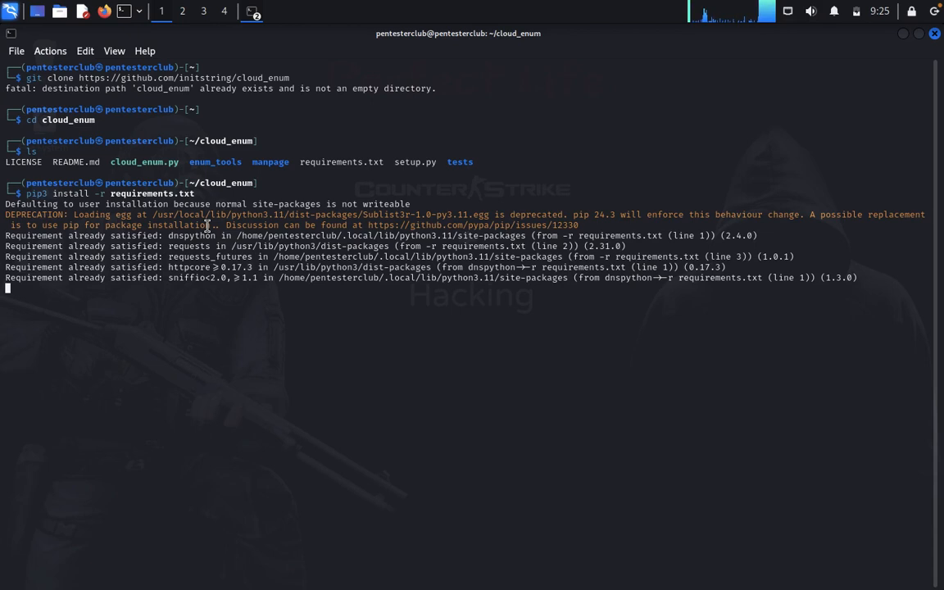
{"action": "key", "text": "Return"}
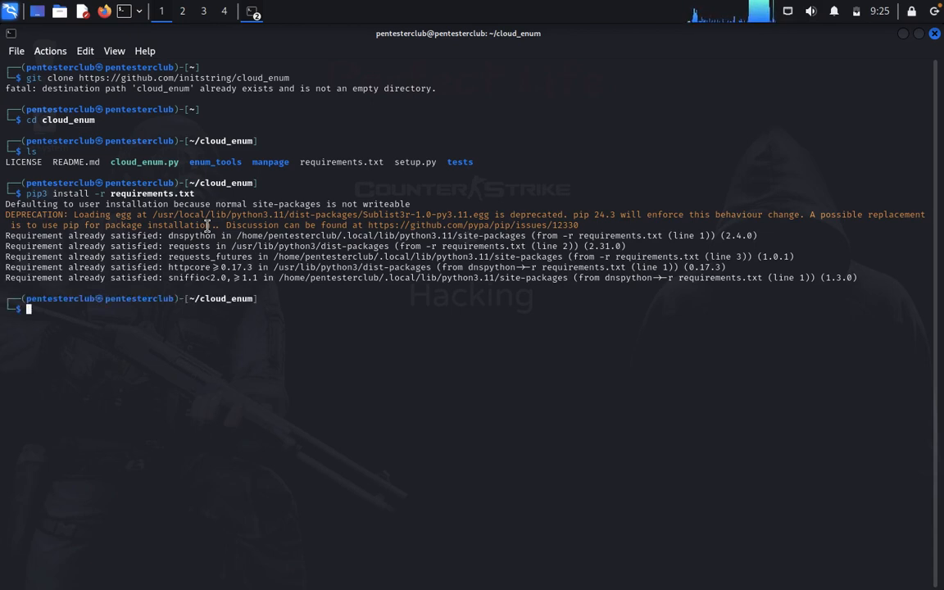
Run python3 cloud_enum.py with no arguments, getting the usage line and keyword-required error.
{"action": "type", "text": "python3 ssrf-exploition.py --url https://expected-host.evil-host"}
{"action": "type", "text": "python3 cloud_"}
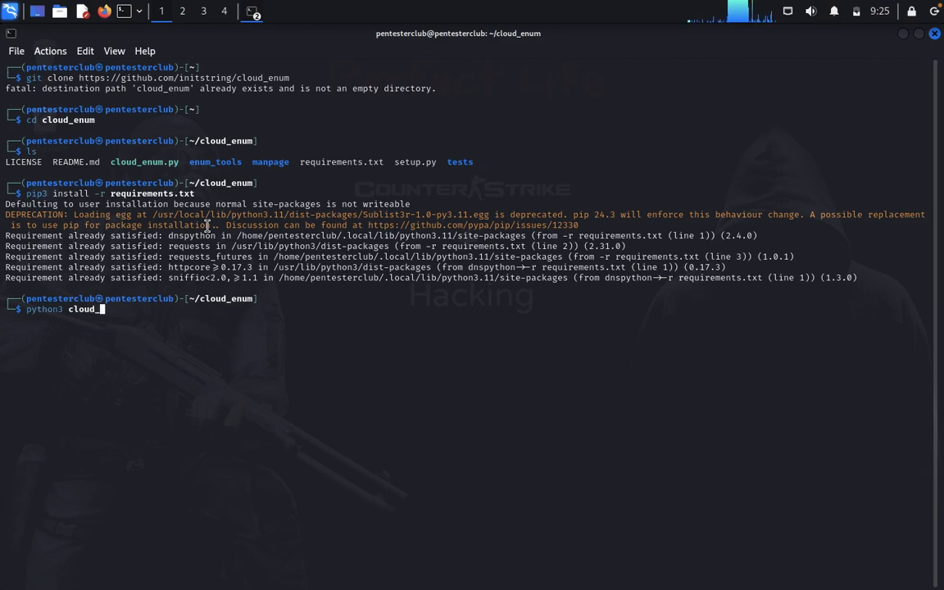
{"action": "type", "text": "enum"}
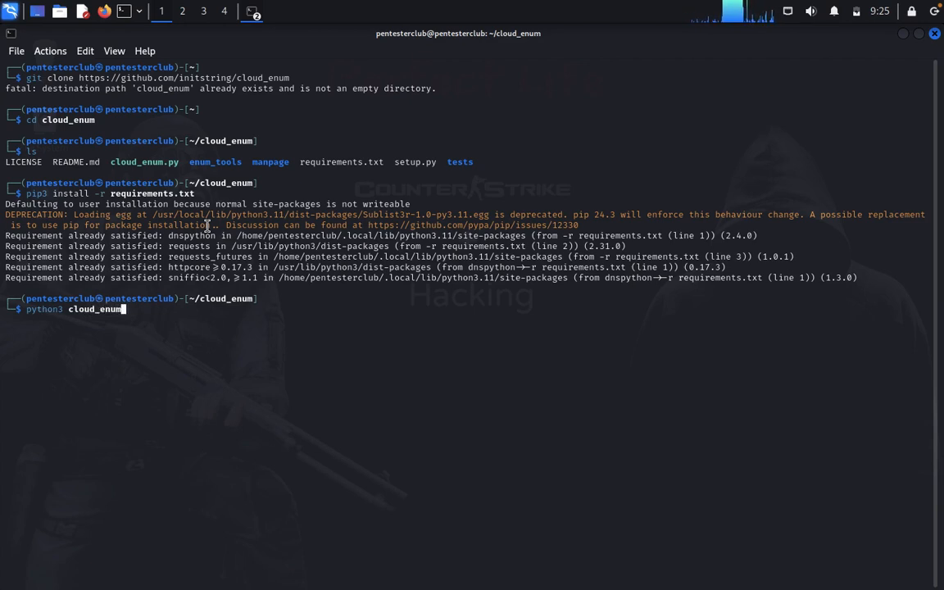
{"action": "type", "text": ".py"}
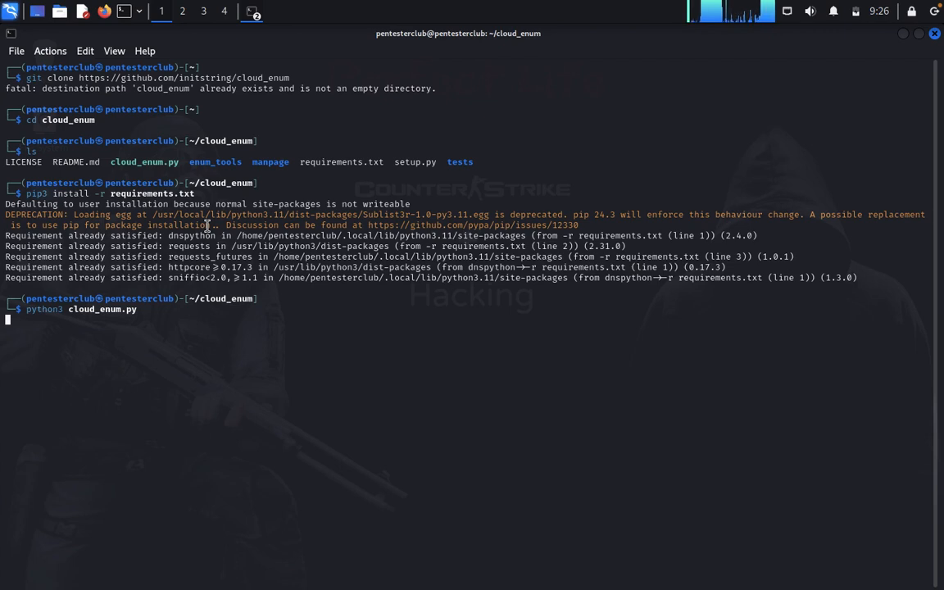
{"action": "mouse_move", "coordinate": [116, 338]}
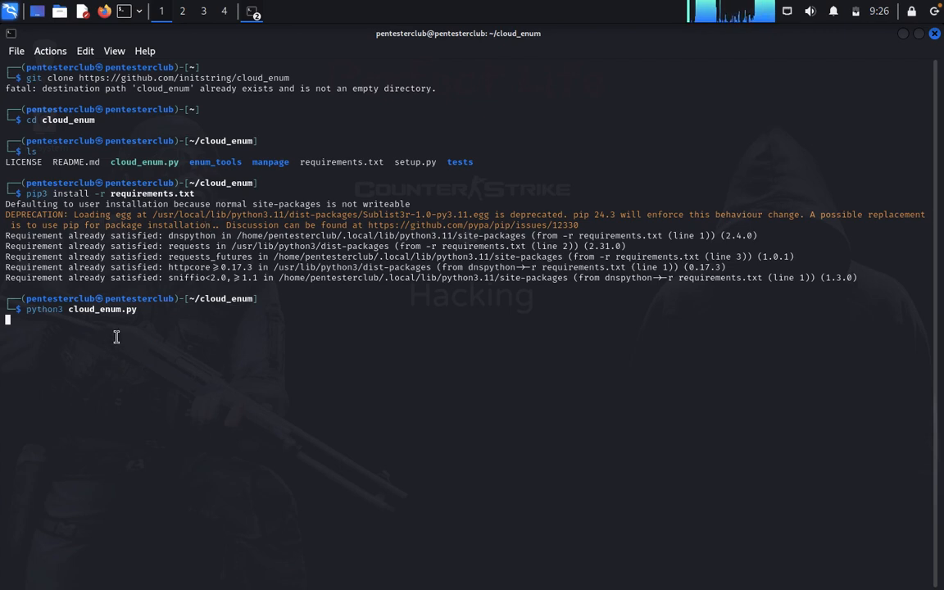
{"action": "mouse_move", "coordinate": [154, 340]}
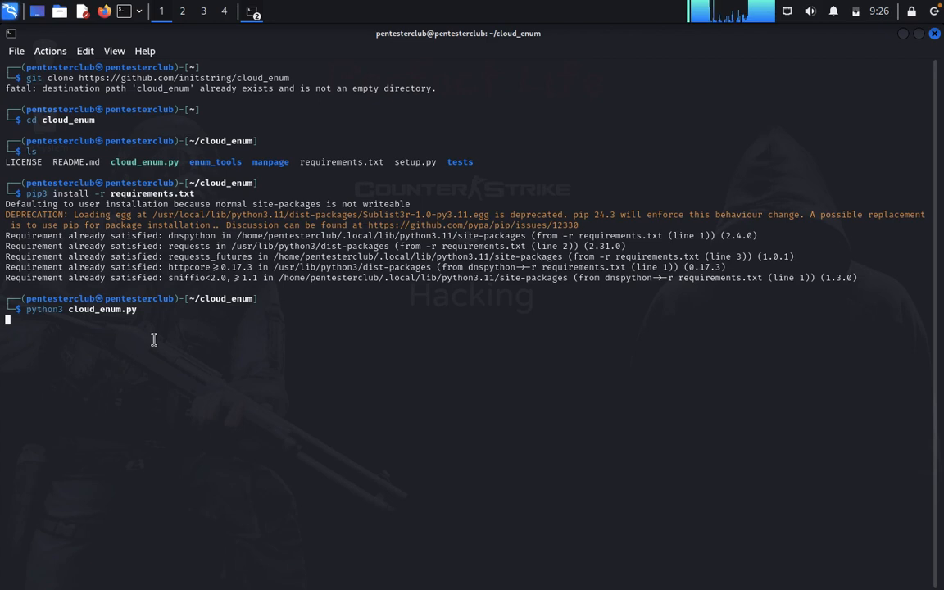
{"action": "key", "text": "Return"}
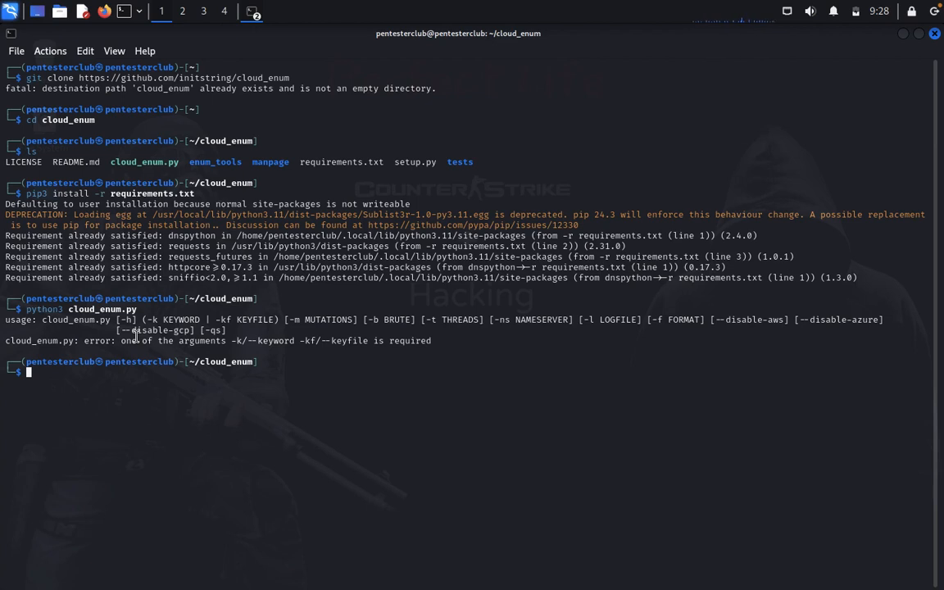
Show cloud_enum.py --help options, then start a scan with keyword kalilinux.
{"action": "type", "text": "python3 cloud_enum.py --help"}
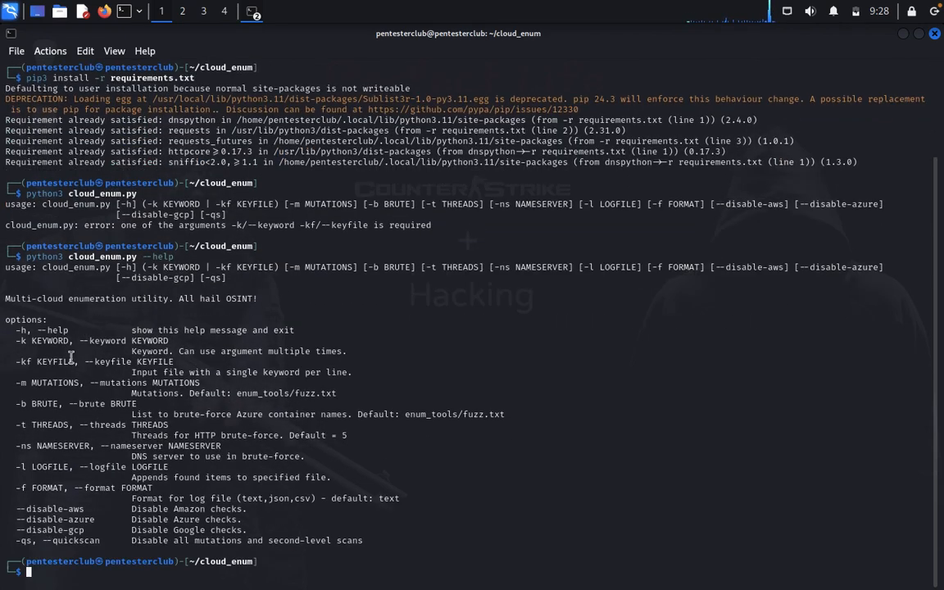
{"action": "mouse_move", "coordinate": [15, 337]}
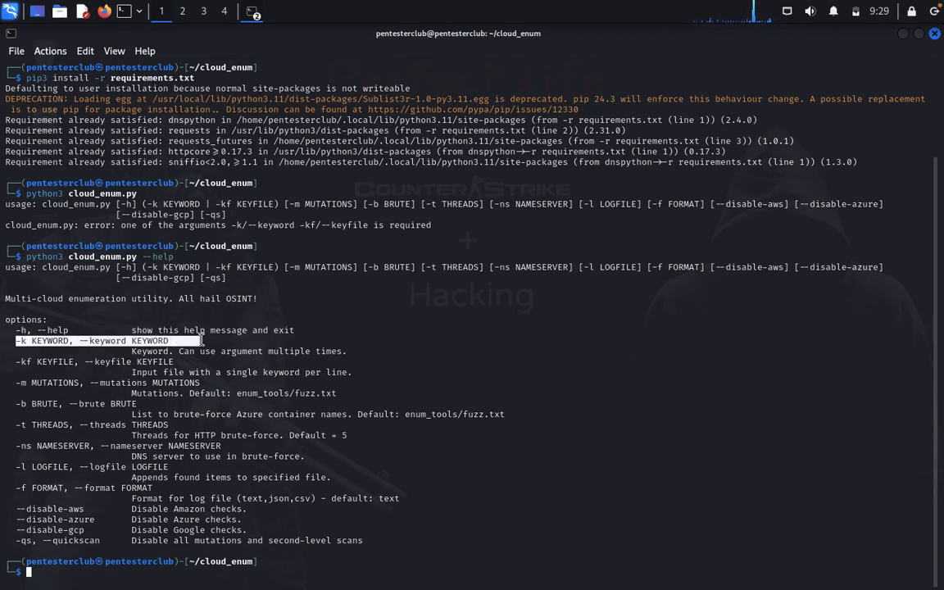
{"action": "type", "text": "python3 cloud_enum.py --help"}
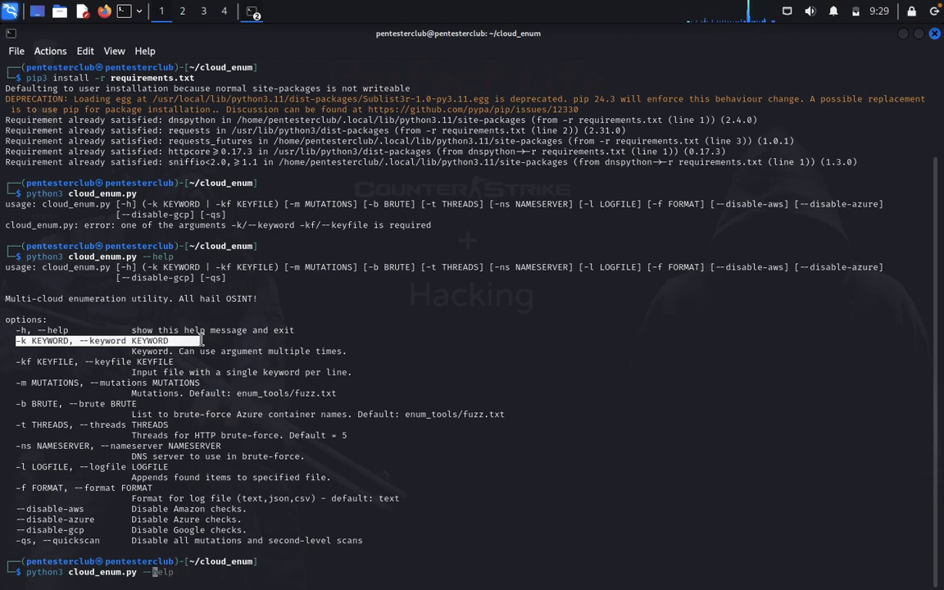
{"action": "type", "text": "-k k"}
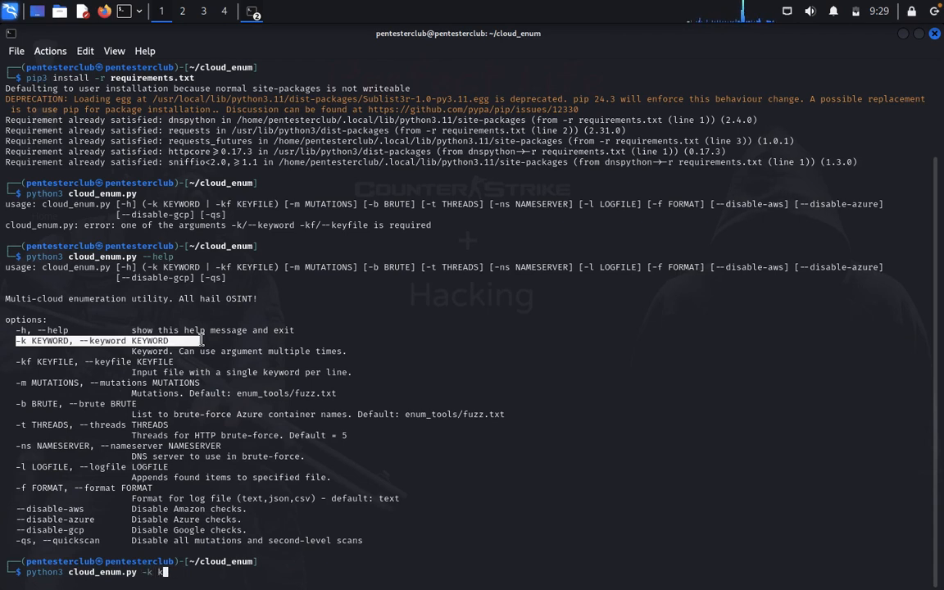
{"action": "type", "text": "alilinu"}
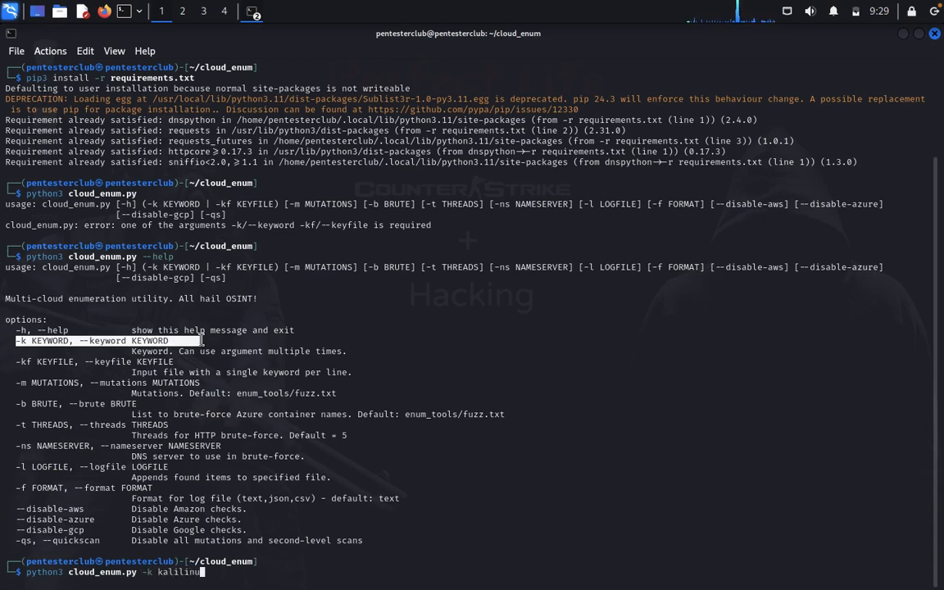
{"action": "key", "text": "Return"}
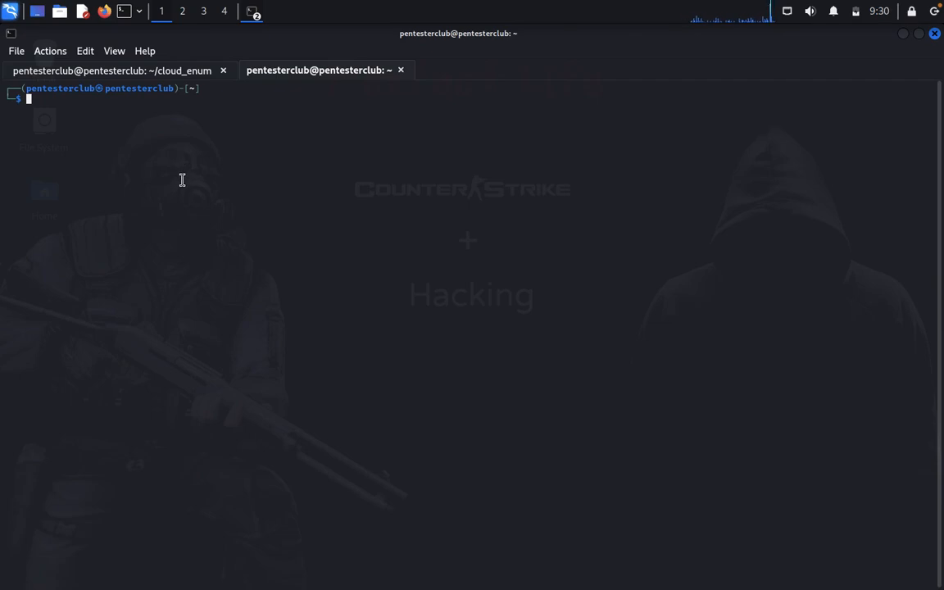
In the new tab, enter cloud_enum and run it with keywords tryhackme, tryhackme.com and aws.
{"action": "type", "text": "ccd"}
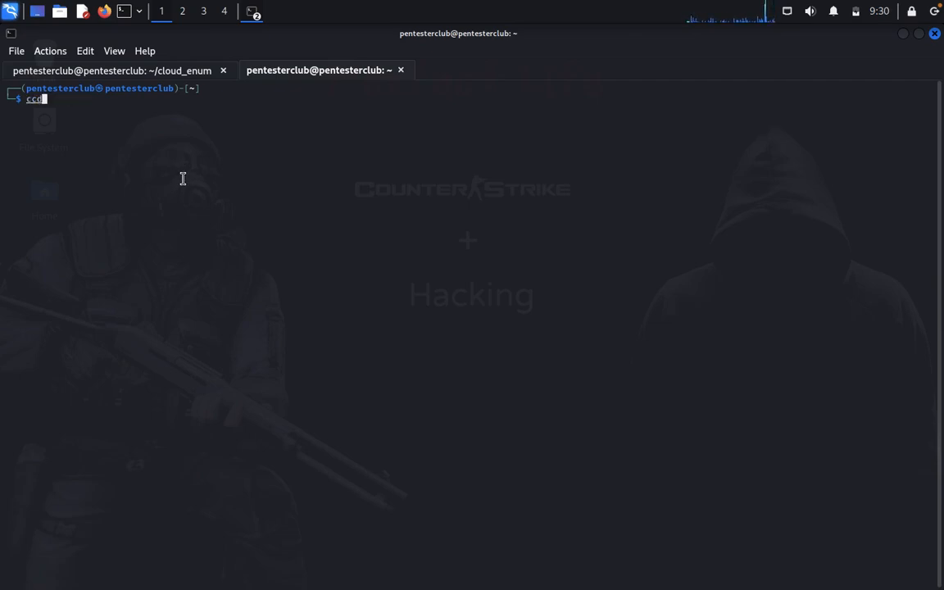
{"action": "type", "text": "CVE-2023-1698-PoC"}
{"action": "type", "text": "python3 cloud_enum.py -k"}
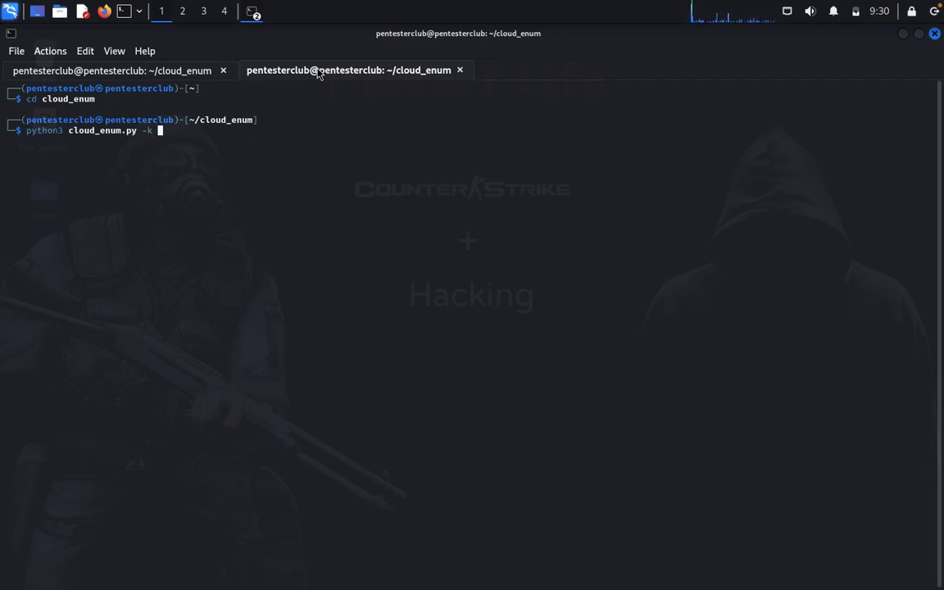
{"action": "type", "text": "tryhackme."}
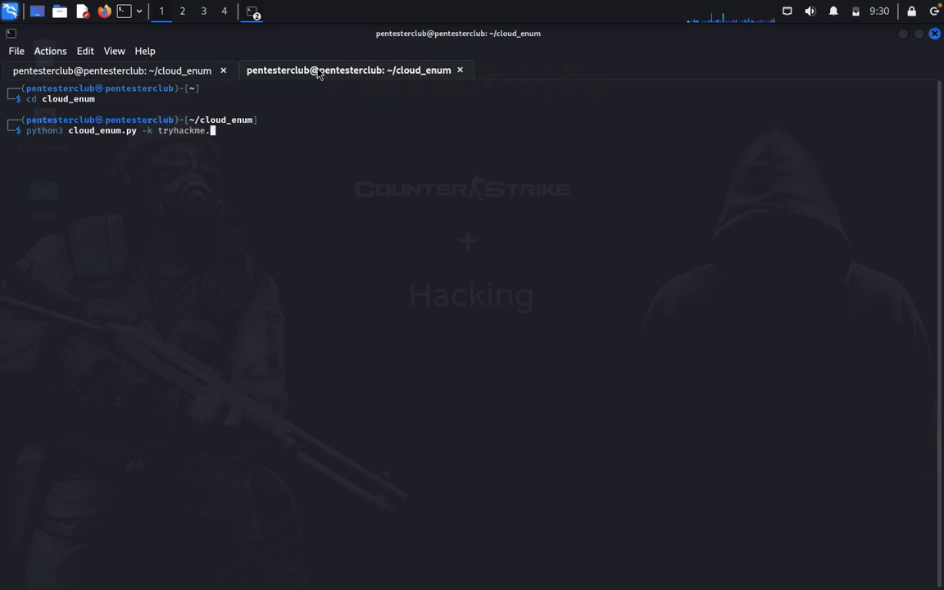
{"action": "key", "text": "BackSpace"}
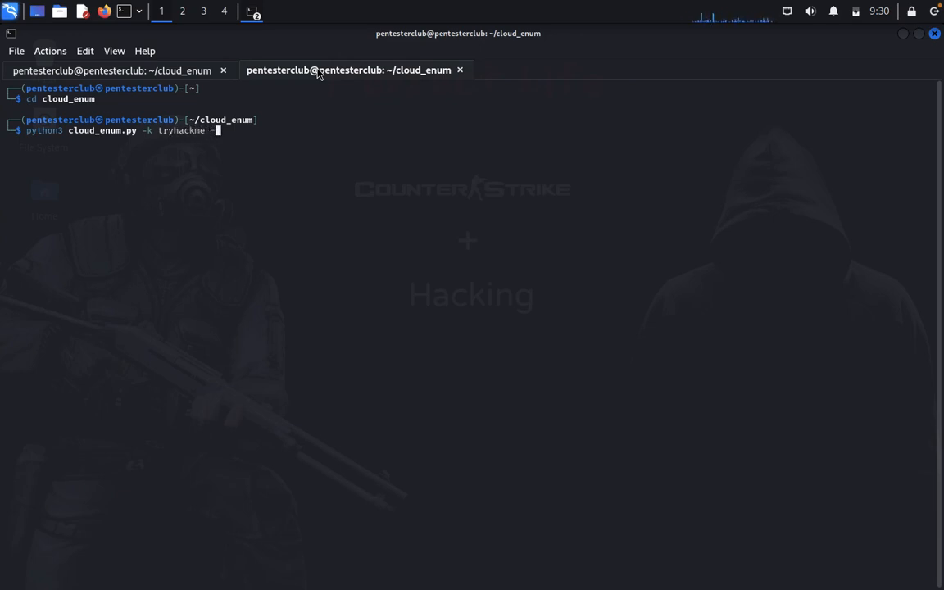
{"action": "type", "text": "-k tr"}
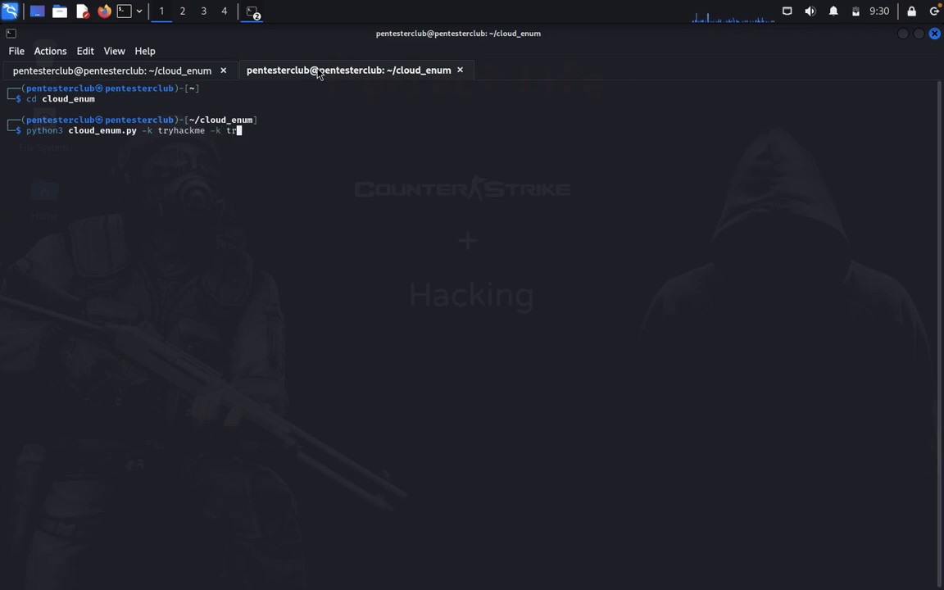
{"action": "type", "text": "yhackme.c"}
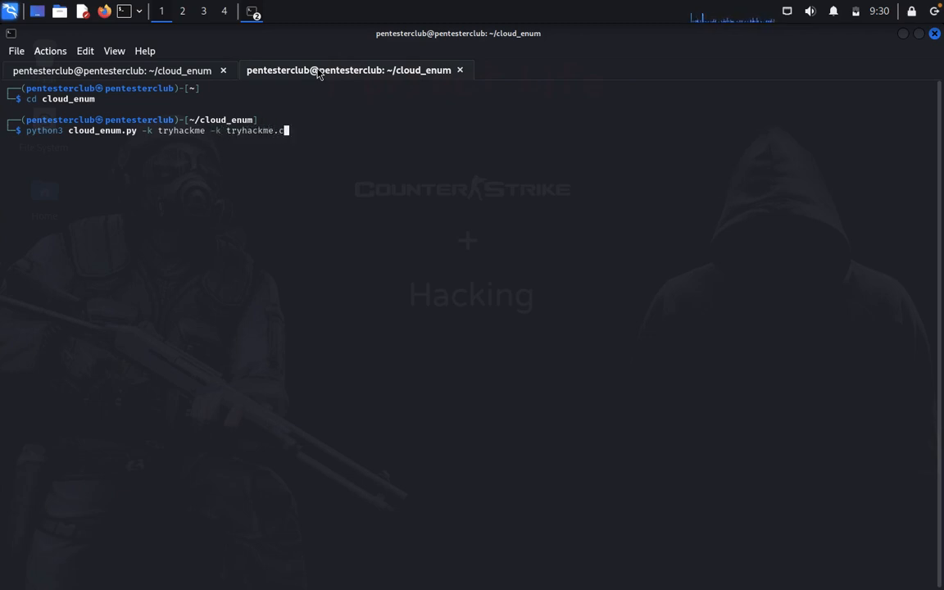
{"action": "type", "text": "om"}
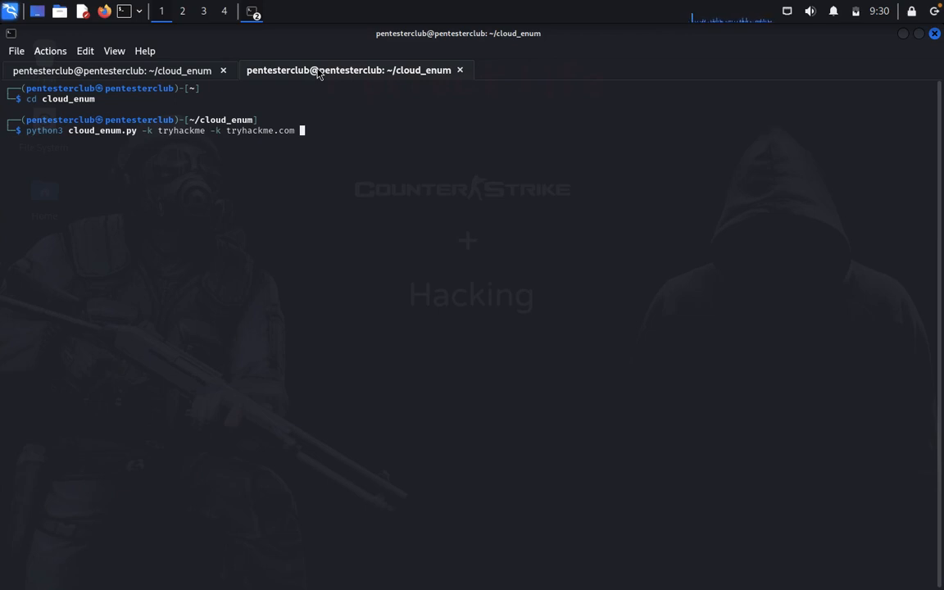
{"action": "type", "text": "-k"}
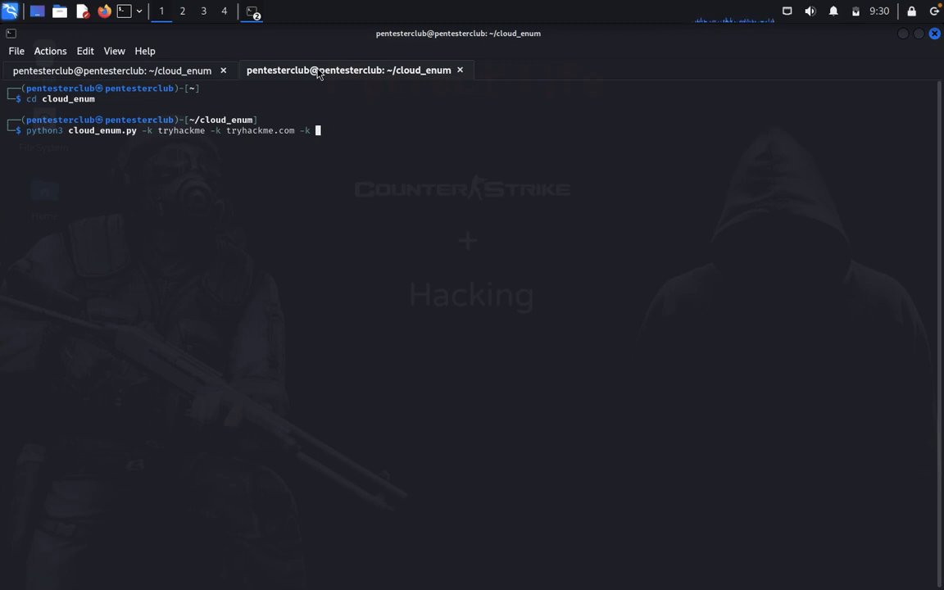
{"action": "type", "text": "aw"}
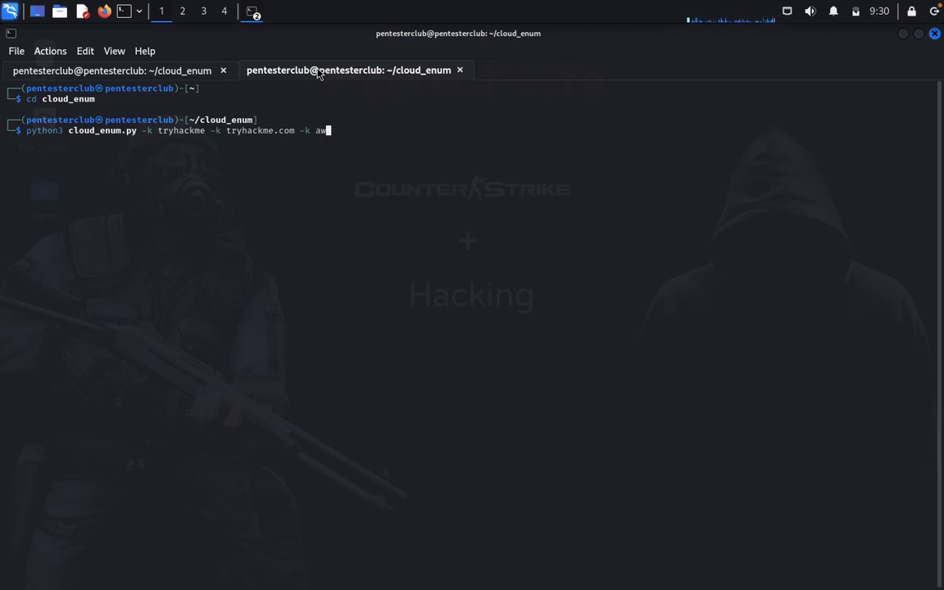
{"action": "type", "text": "s"}
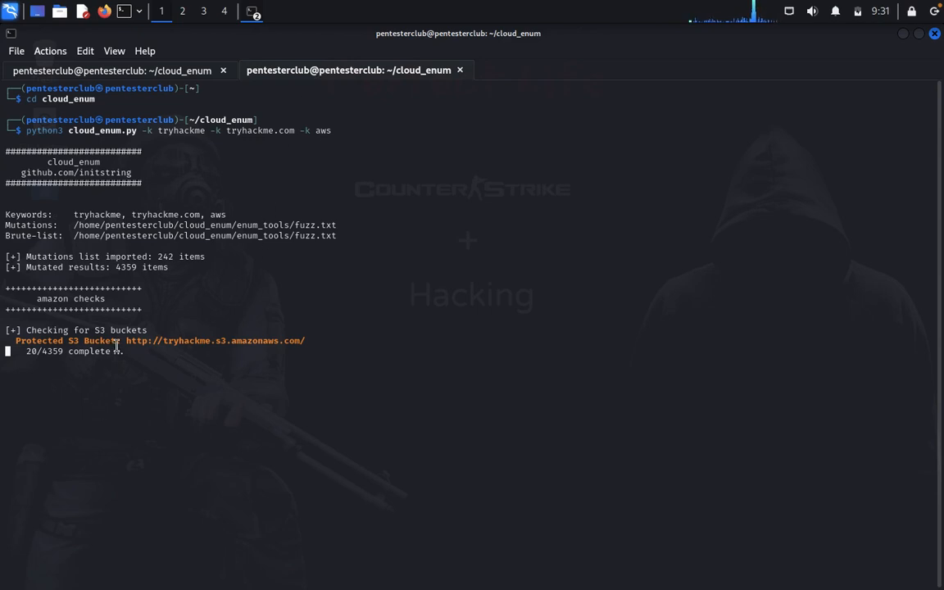
Select the protected tryhackme.s3.amazonaws.com bucket URL and open its link in Firefox.
{"action": "left_click_drag", "start_coordinate": [125, 339], "coordinate": [308, 339]}
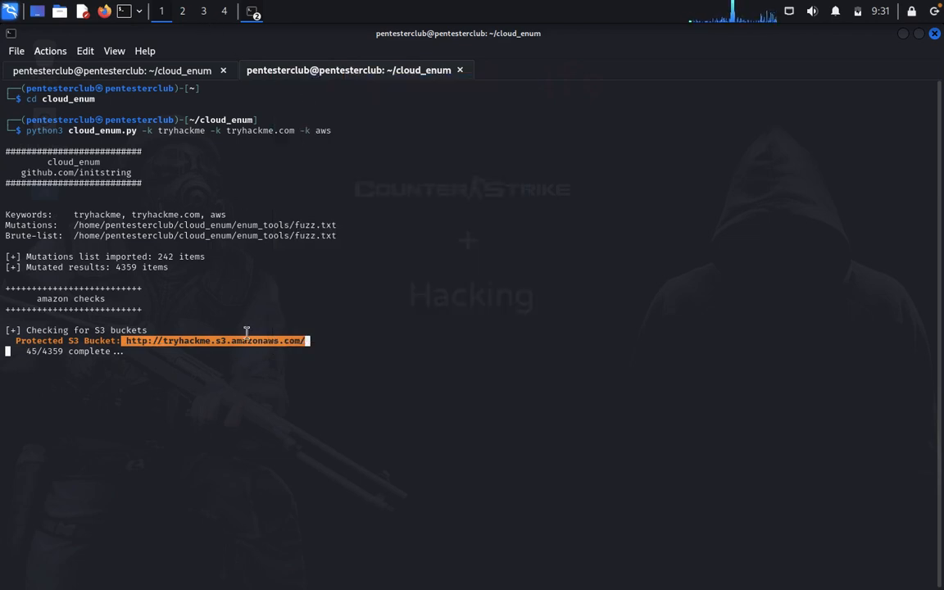
{"action": "right_click", "coordinate": [246, 331]}
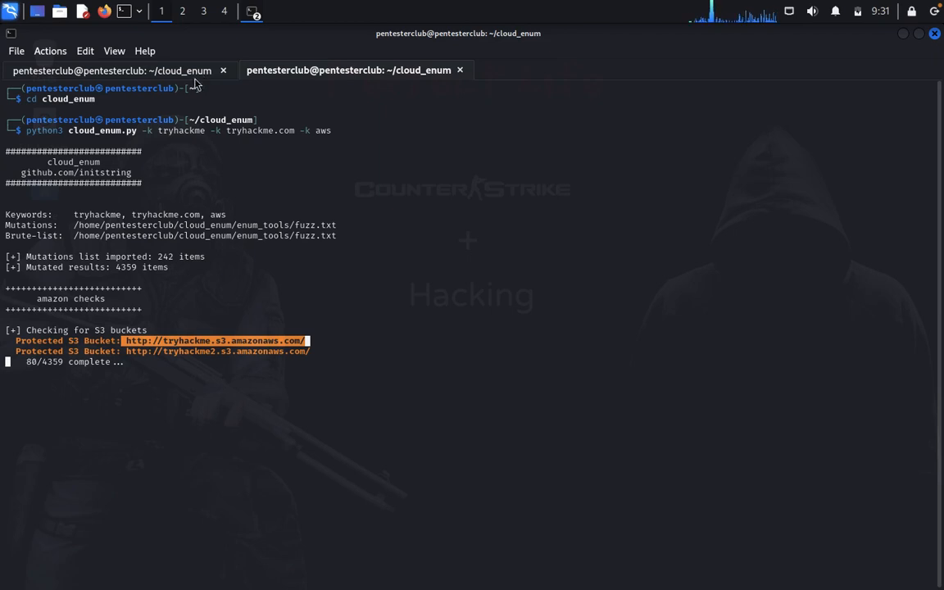
{"action": "mouse_move", "coordinate": [103, 11]}
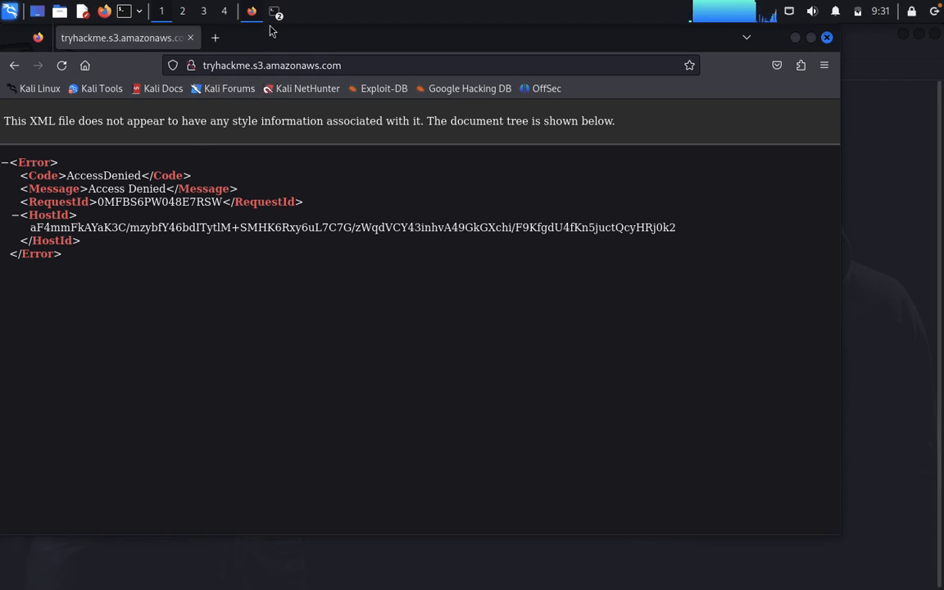
Review the AccessDenied XML response for the bucket and close the Firefox window.
{"action": "left_click", "coordinate": [275, 11]}
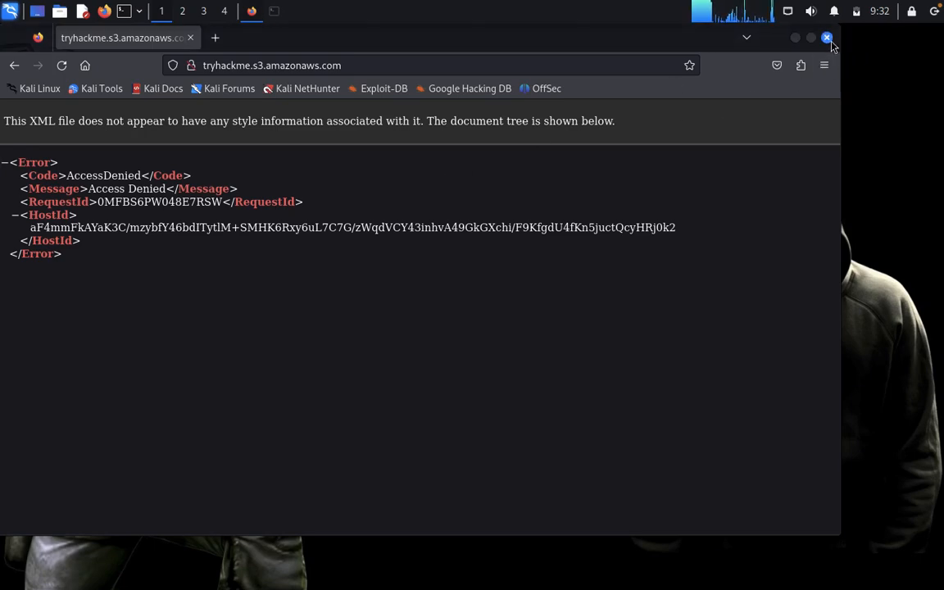
{"action": "left_click", "coordinate": [826, 38]}
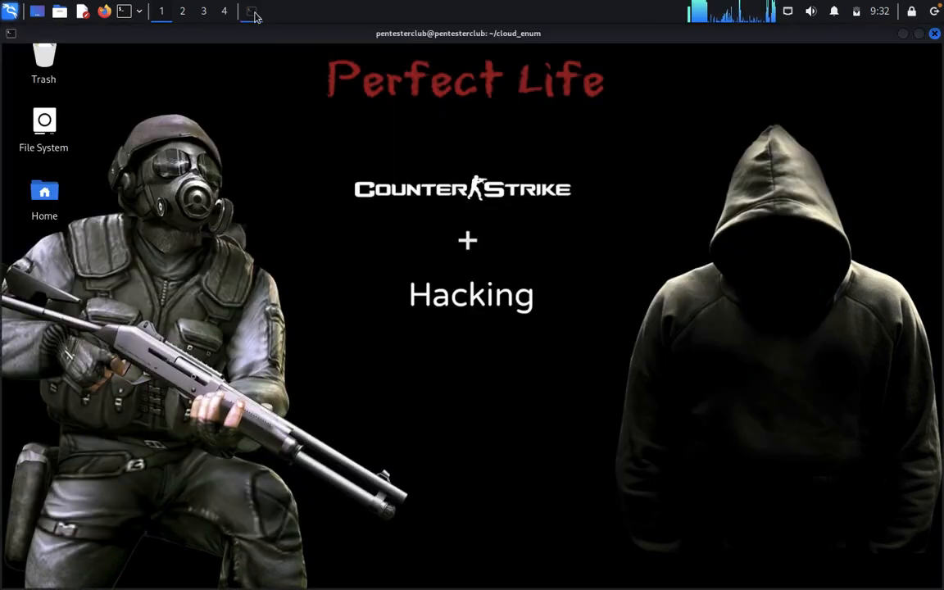
Restore the terminal and highlight the four protected S3 bucket results of the kalilinux scan.
{"action": "left_click", "coordinate": [252, 10]}
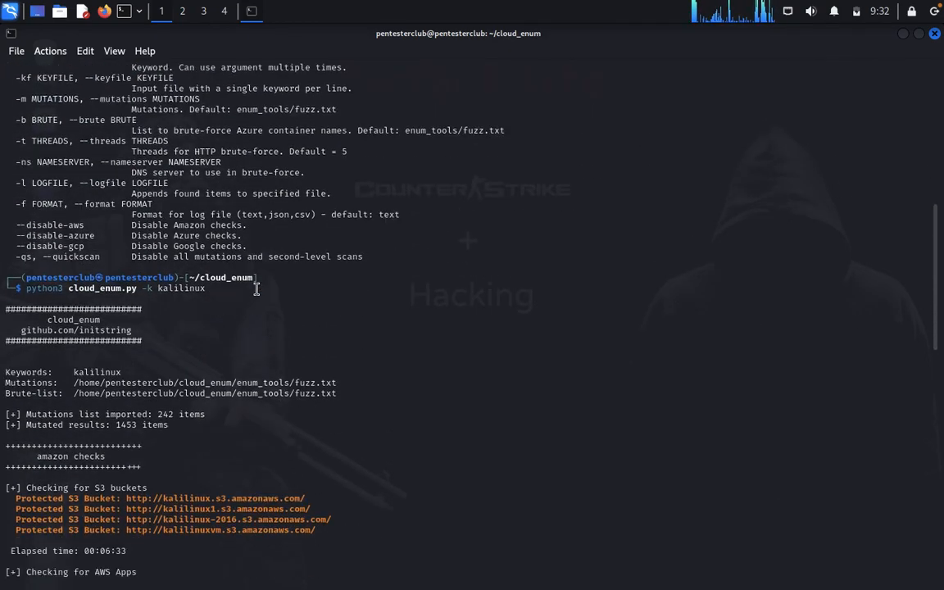
{"action": "scroll", "scroll_direction": "down", "scroll_amount": 3}
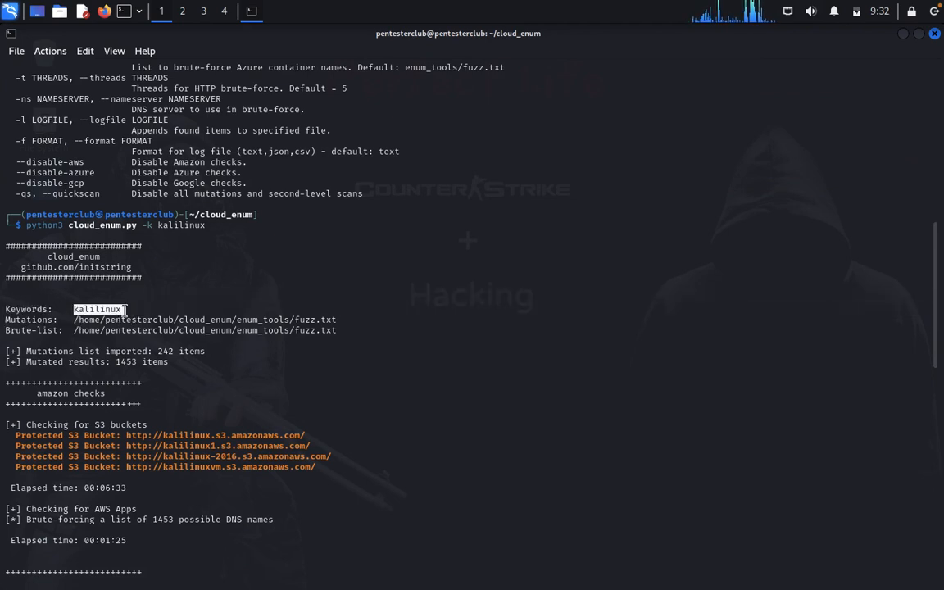
{"action": "scroll", "scroll_direction": "down", "scroll_amount": 3}
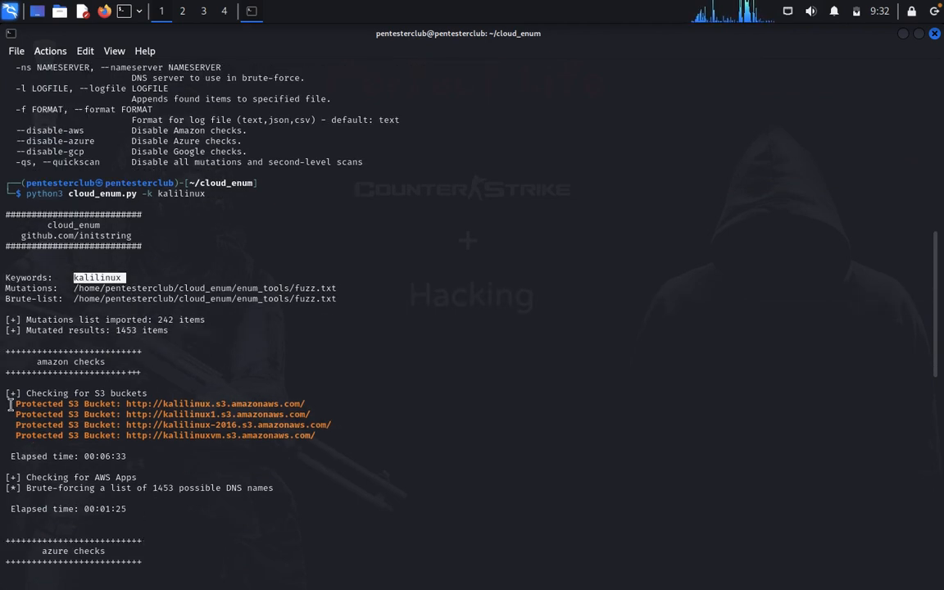
{"action": "left_click_drag", "start_coordinate": [17, 403], "coordinate": [331, 436]}
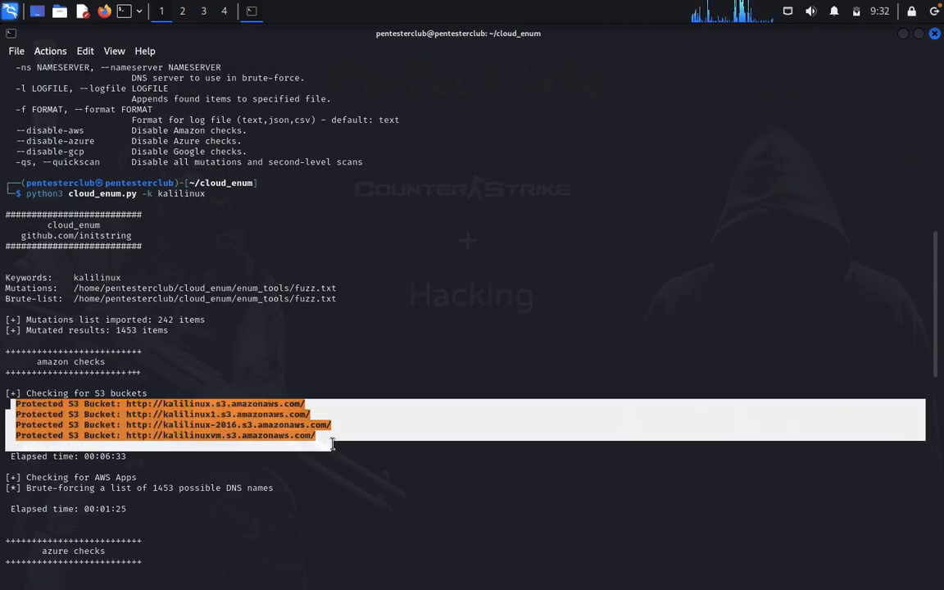
Scroll on to highlight the HTTPS-only Azure storage account and the registered Azure VM DNS name.
{"action": "scroll", "scroll_direction": "down", "scroll_amount": 3}
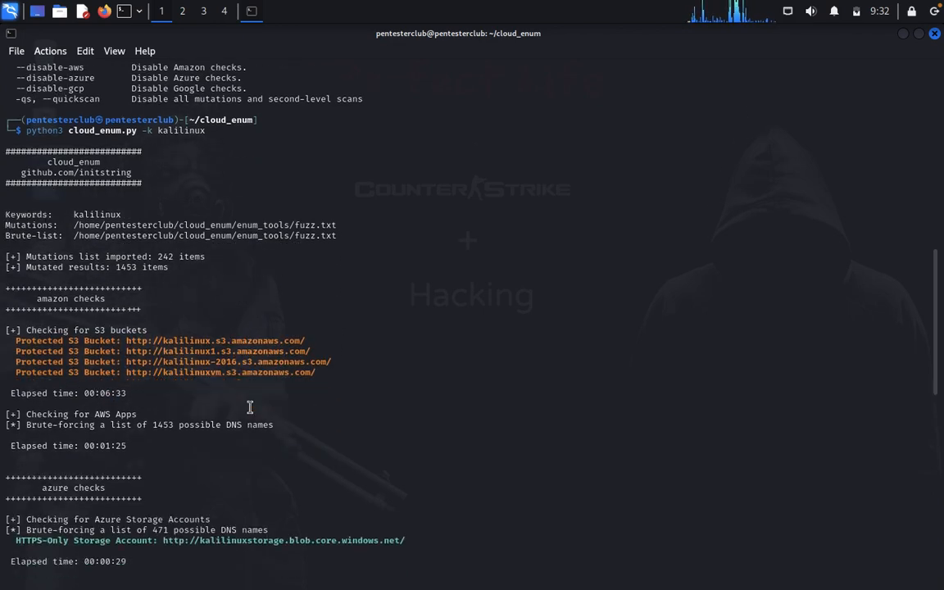
{"action": "scroll", "scroll_direction": "down", "scroll_amount": 3}
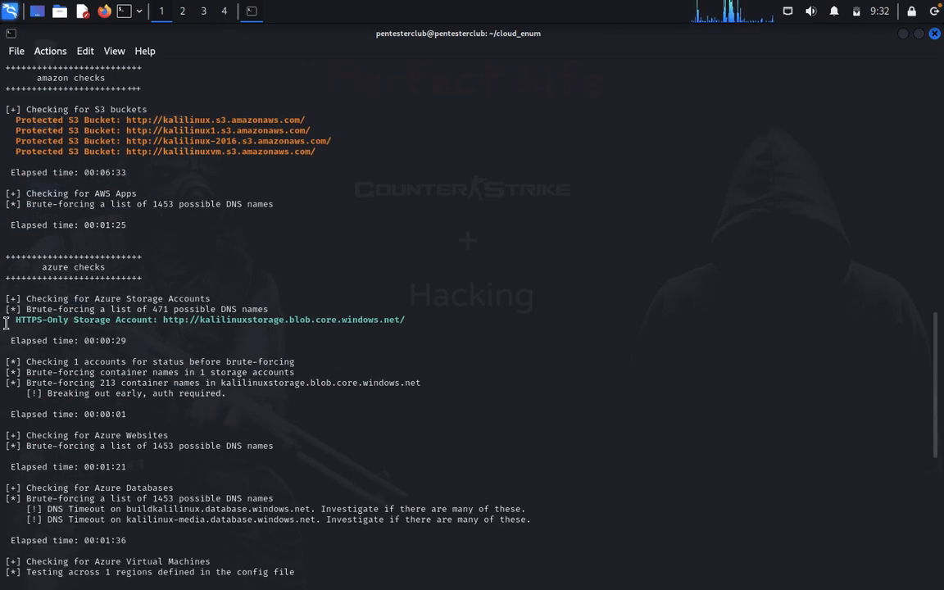
{"action": "left_click_drag", "start_coordinate": [16, 319], "coordinate": [424, 320]}
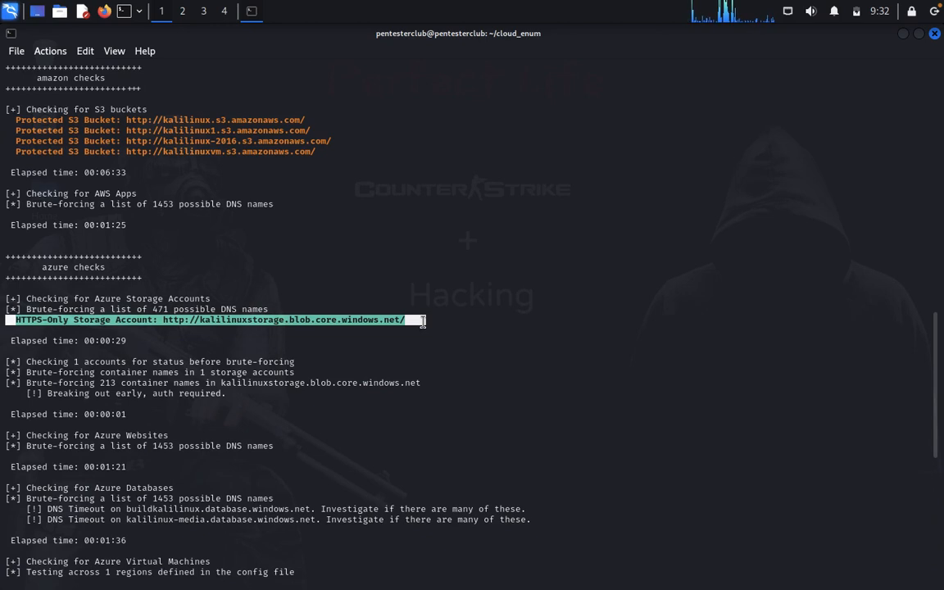
{"action": "scroll", "scroll_direction": "down", "scroll_amount": 3}
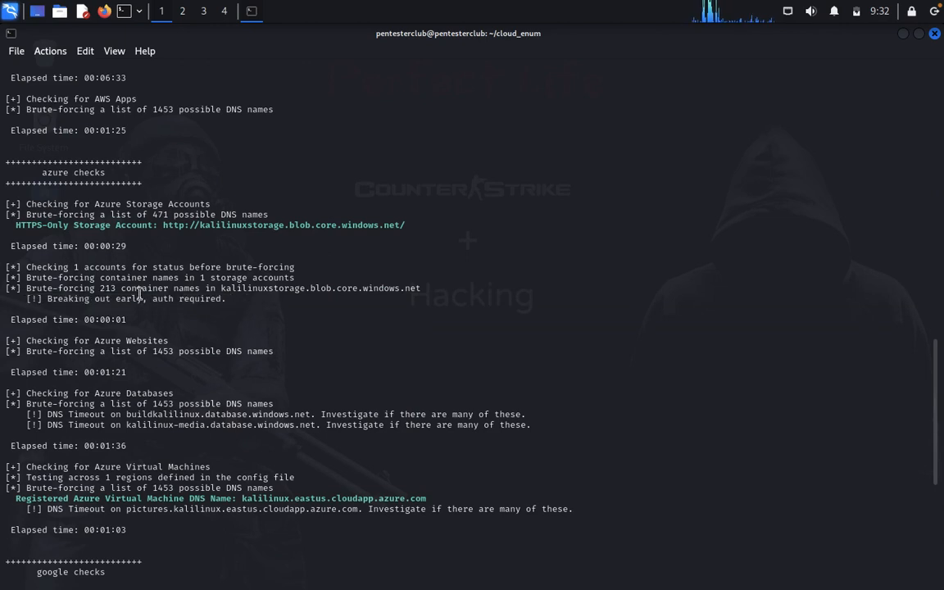
{"action": "scroll", "scroll_direction": "down", "scroll_amount": 3}
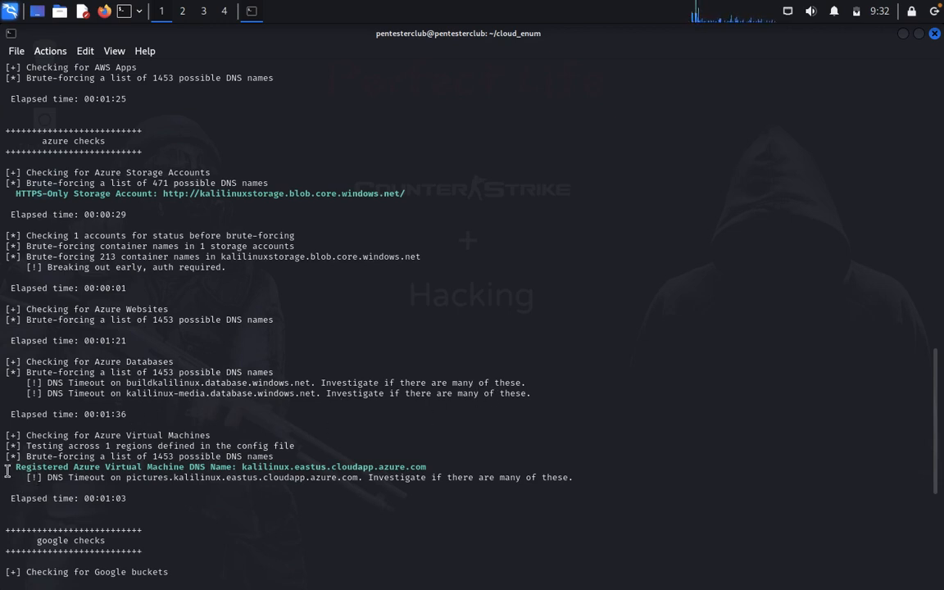
{"action": "left_click_drag", "start_coordinate": [13, 465], "coordinate": [361, 465]}
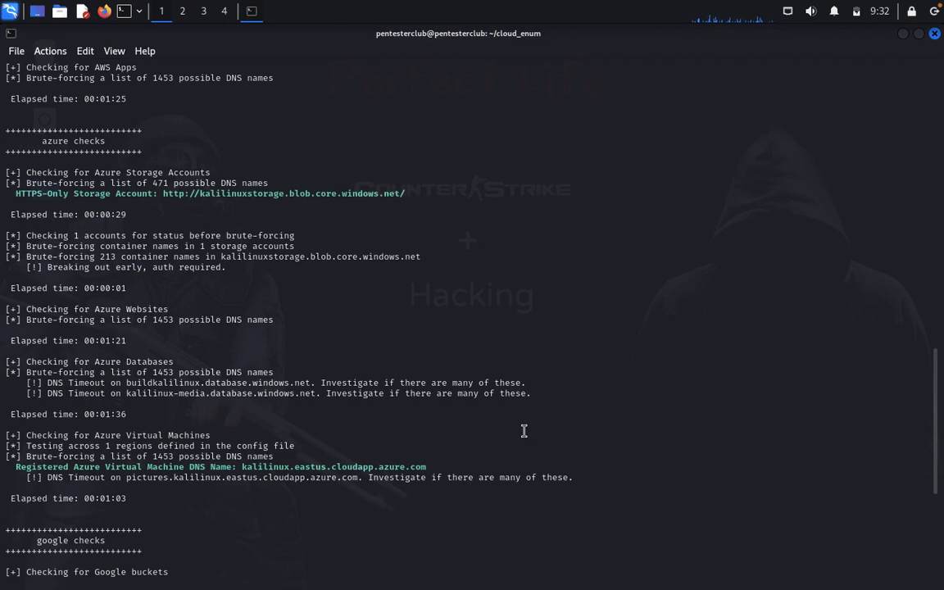
{"action": "scroll", "scroll_direction": "down", "scroll_amount": 3}
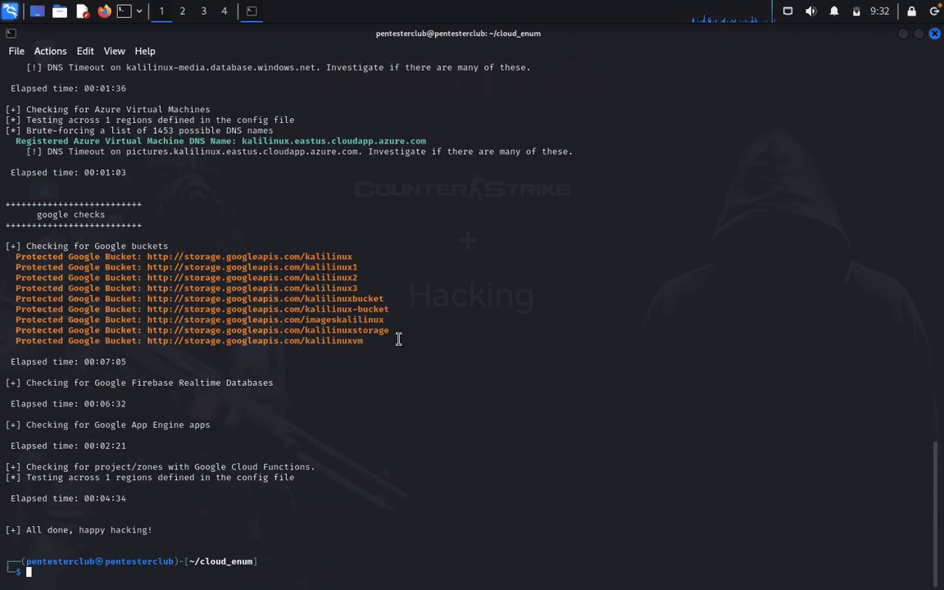